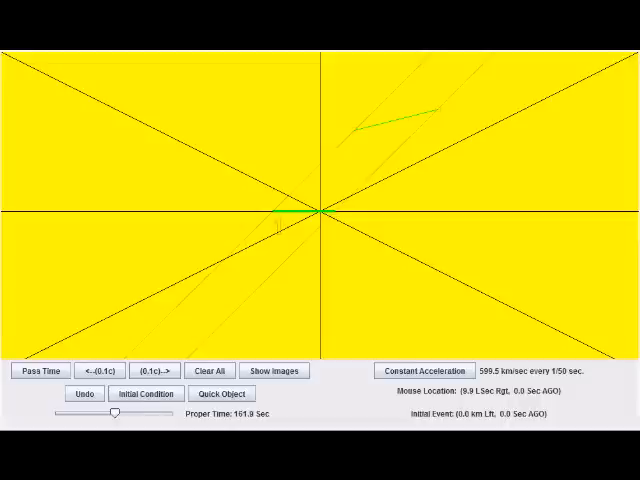
Step: Start time passing so the worldline rises from the origin with events marked along it
{"action": "left_click", "coordinate": [48, 370]}
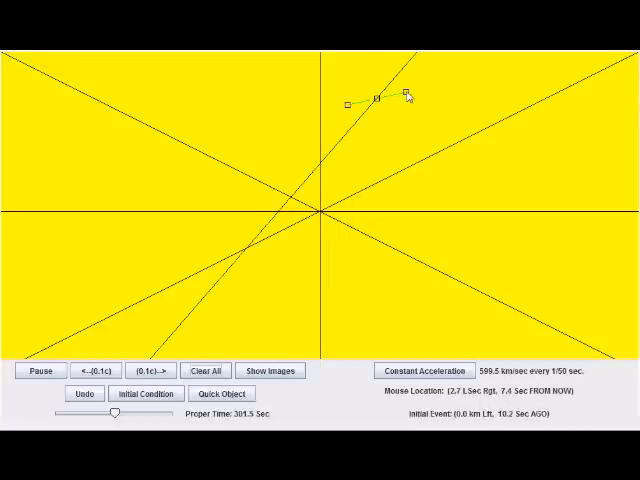
Step: Stop time at about 290 seconds proper time, holding the worldlines still
{"action": "left_click", "coordinate": [48, 370]}
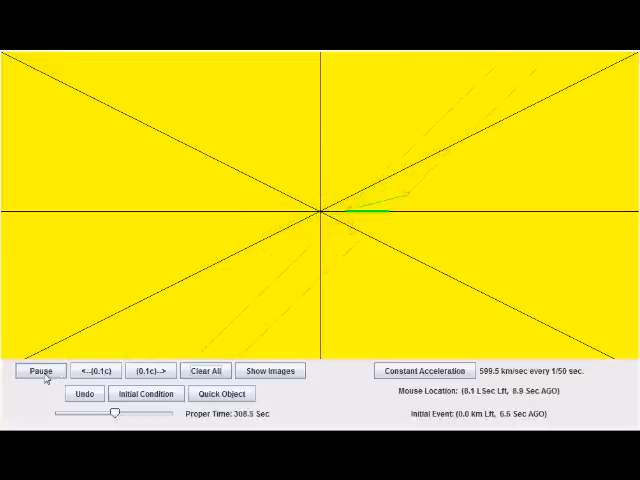
{"action": "left_click", "coordinate": [44, 370]}
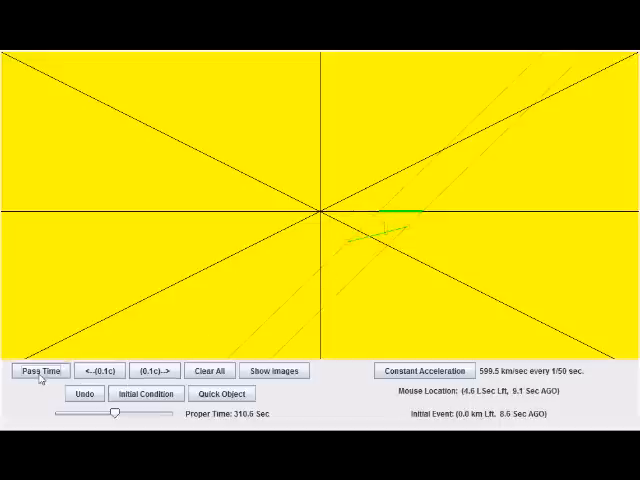
Step: Resume time, then boost the frame 0.1c rightward once and 0.1c leftward three times
{"action": "left_click", "coordinate": [40, 370]}
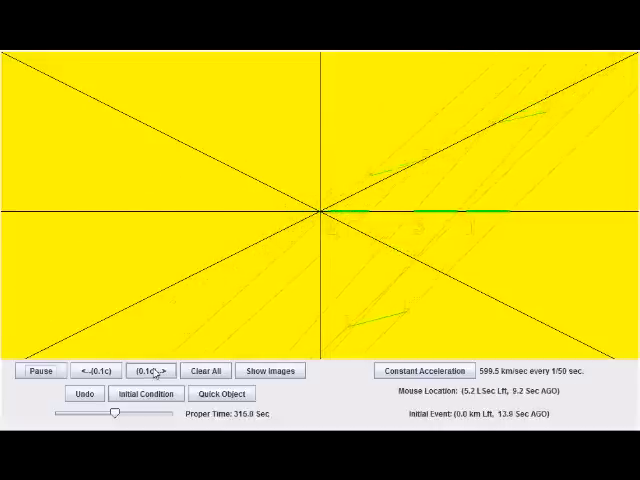
{"action": "left_click", "coordinate": [150, 370]}
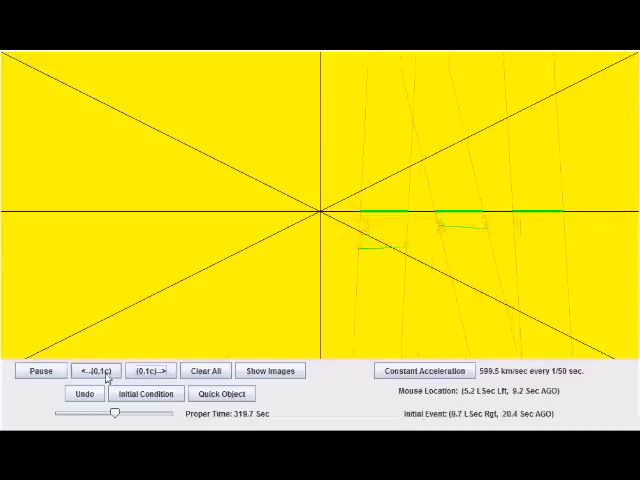
{"action": "left_click", "coordinate": [152, 370]}
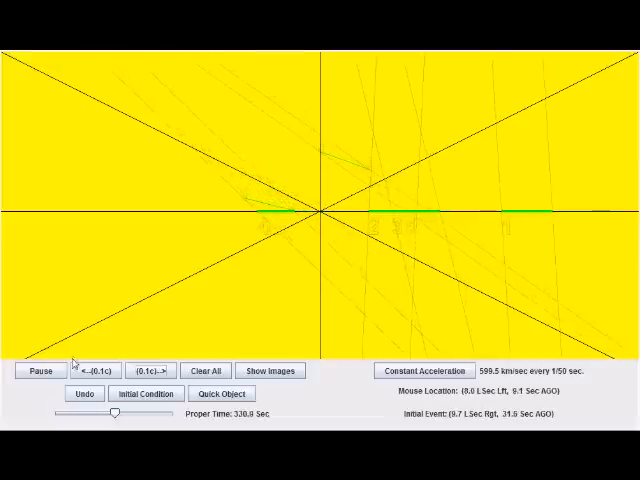
{"action": "left_click", "coordinate": [100, 370]}
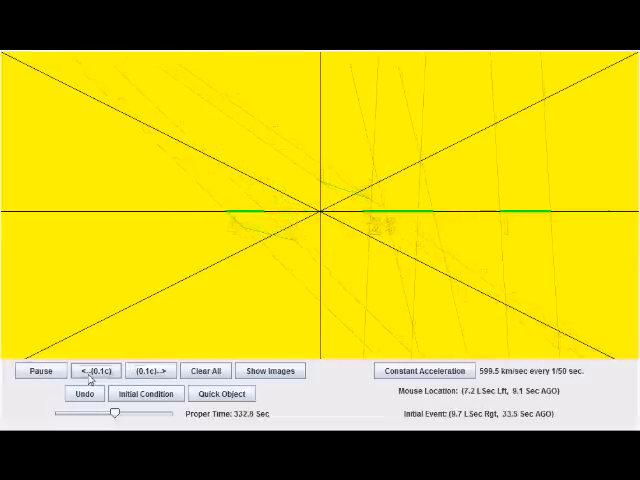
{"action": "left_click", "coordinate": [92, 370]}
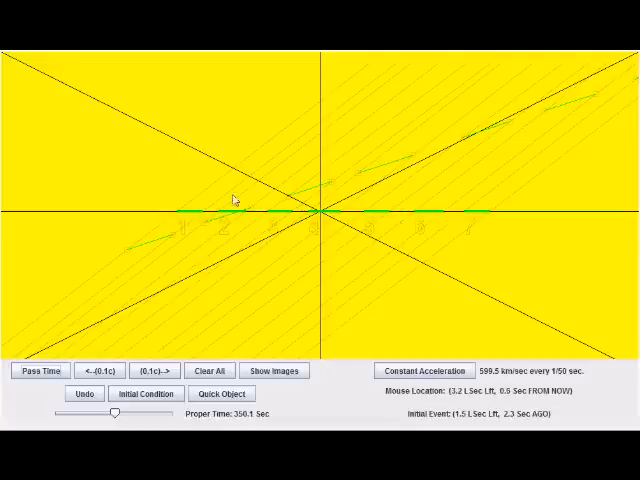
{"action": "mouse_move", "coordinate": [360, 176]}
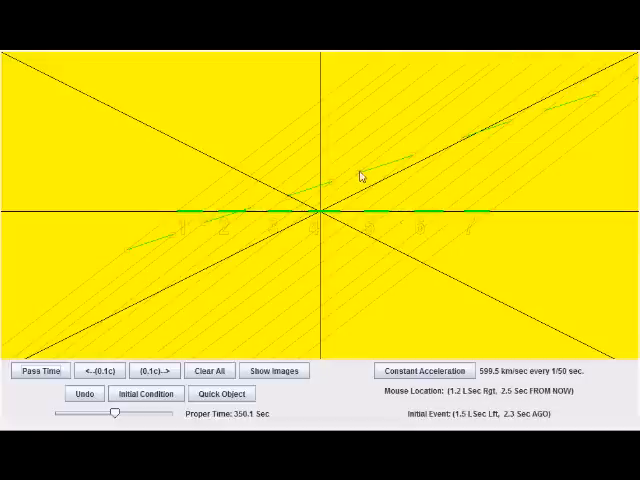
{"action": "mouse_move", "coordinate": [512, 128]}
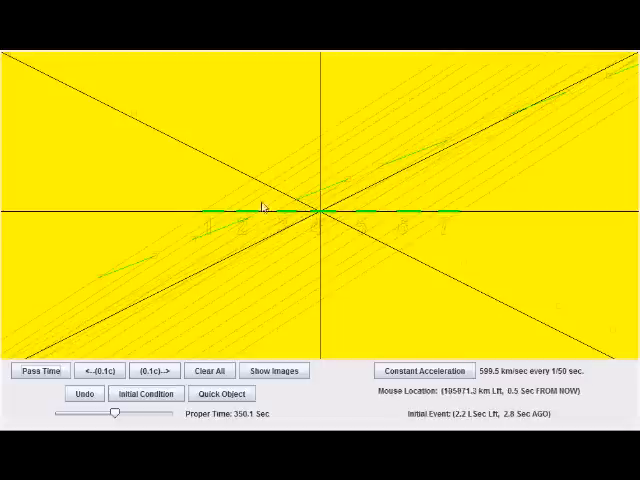
{"action": "mouse_move", "coordinate": [208, 216]}
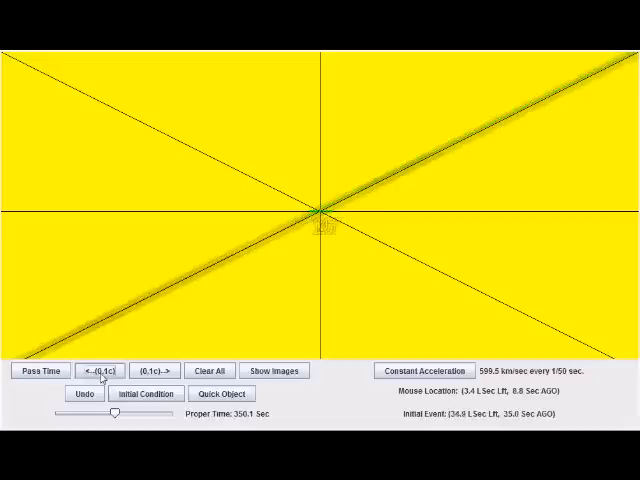
Step: Boost 0.1c leftward once, then 0.1c rightward five times until the worldlines run nearly upright
{"action": "left_click", "coordinate": [100, 370]}
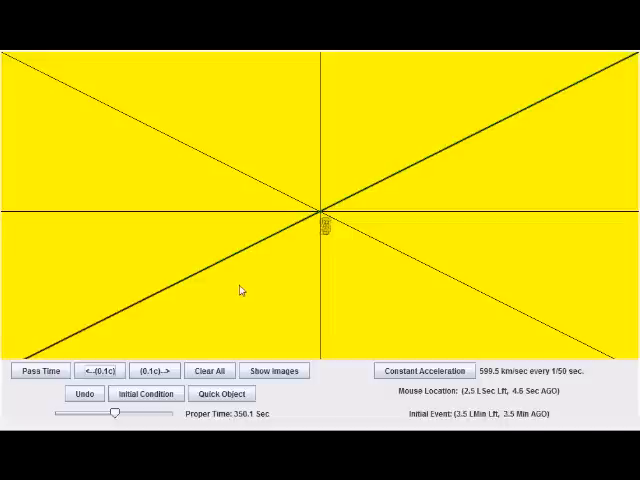
{"action": "left_click", "coordinate": [160, 370]}
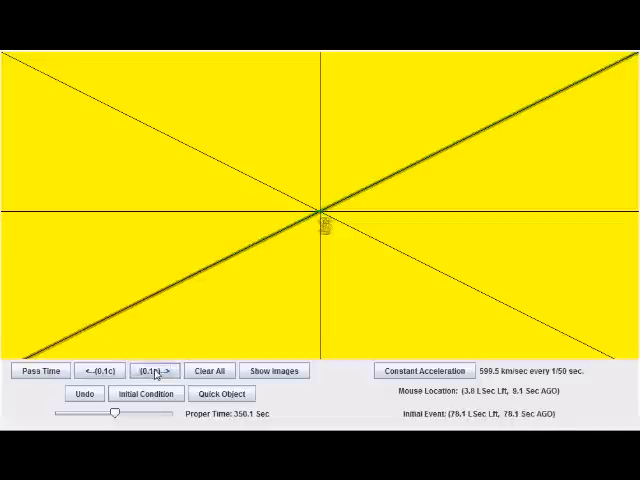
{"action": "left_click", "coordinate": [160, 370]}
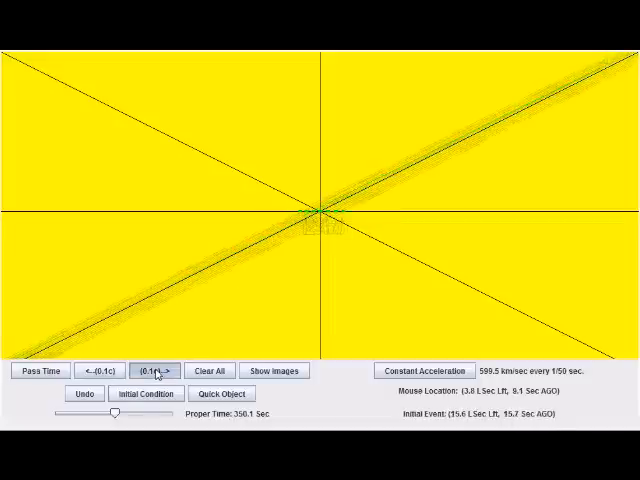
{"action": "left_click", "coordinate": [156, 370]}
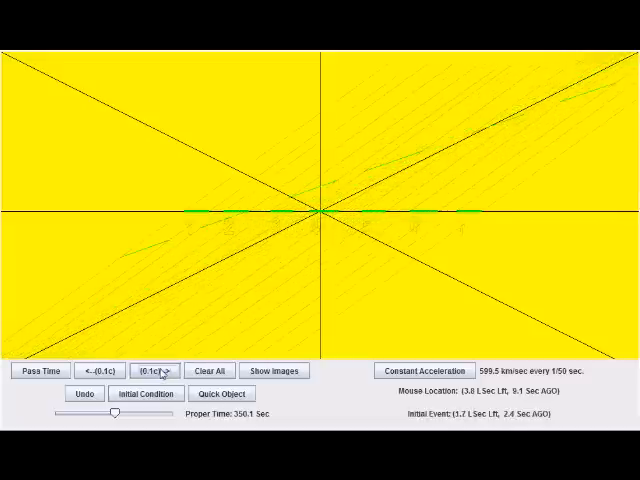
{"action": "left_click", "coordinate": [156, 372]}
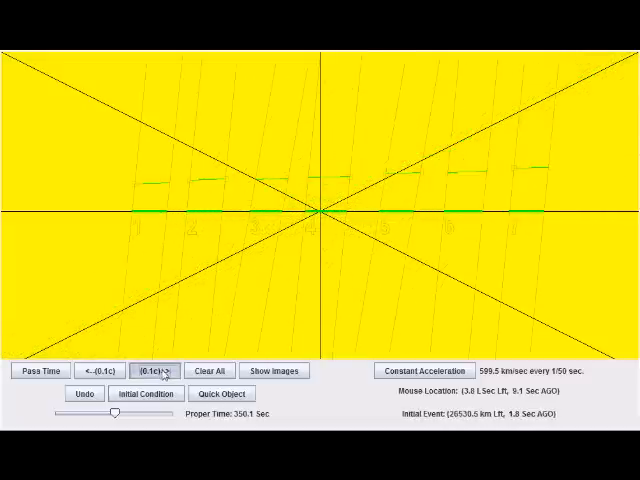
{"action": "left_click", "coordinate": [146, 372]}
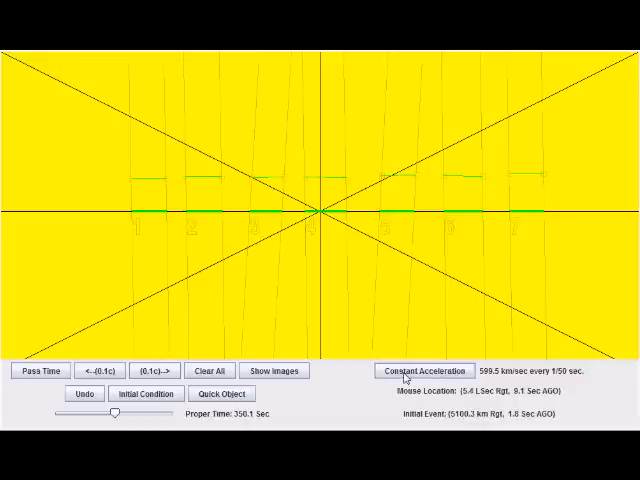
{"action": "mouse_move", "coordinate": [418, 376]}
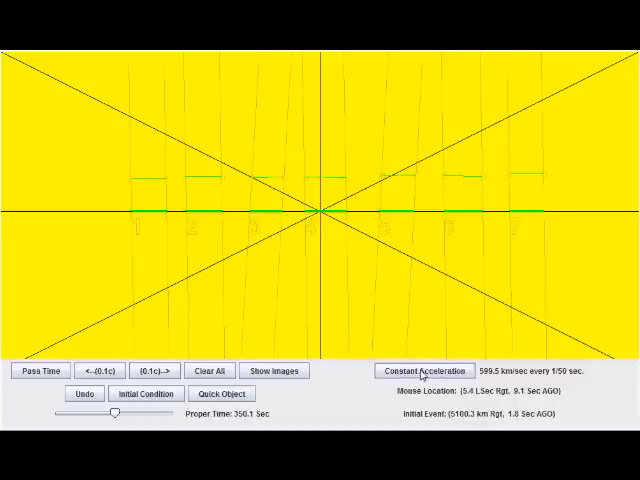
Step: Enable constant acceleration and restart time so the worldlines tilt toward a diagonal
{"action": "left_click", "coordinate": [424, 370]}
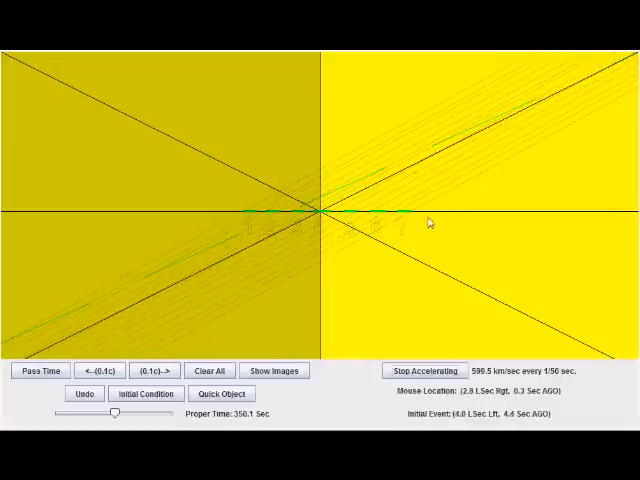
{"action": "mouse_move", "coordinate": [402, 196]}
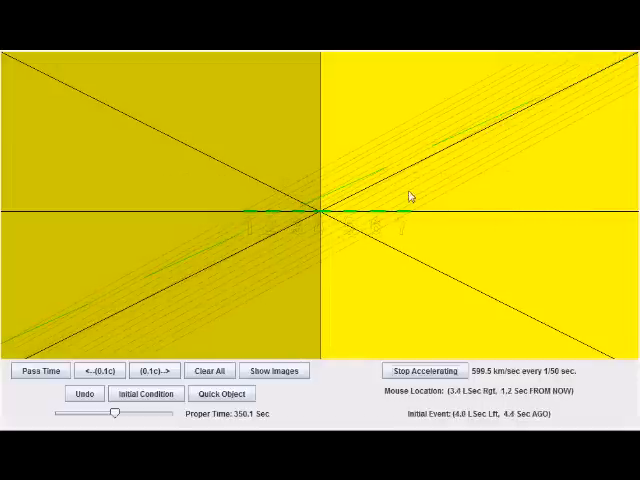
{"action": "mouse_move", "coordinate": [328, 214]}
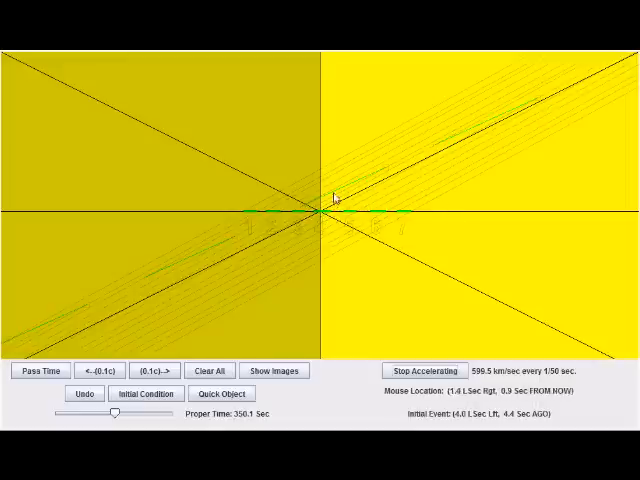
{"action": "mouse_move", "coordinate": [336, 200]}
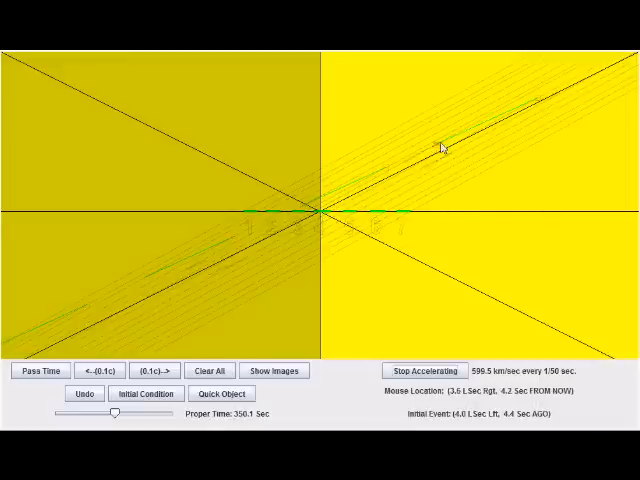
{"action": "left_click", "coordinate": [40, 370]}
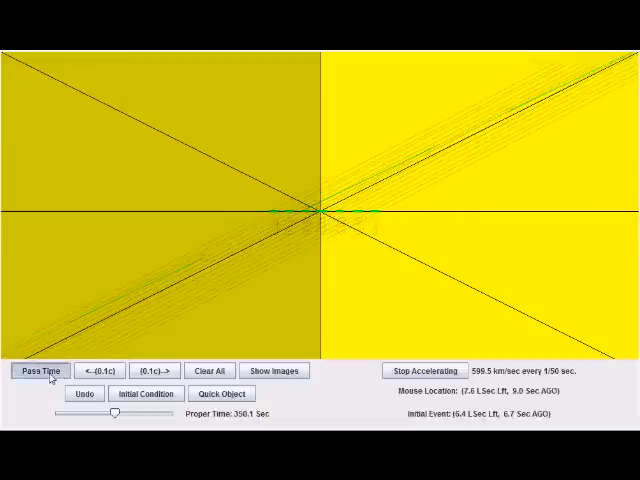
{"action": "left_click", "coordinate": [36, 370]}
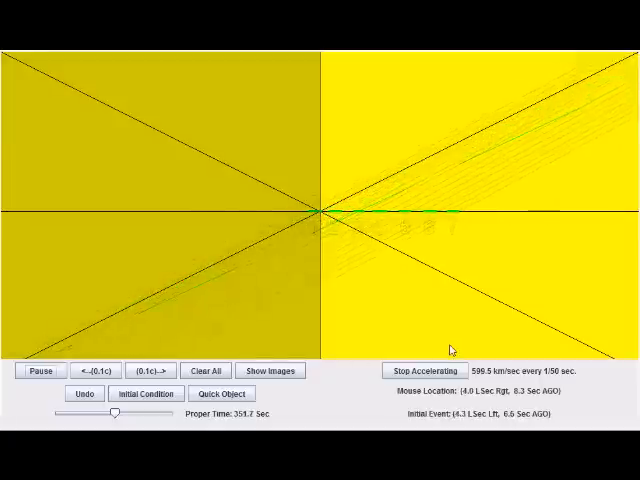